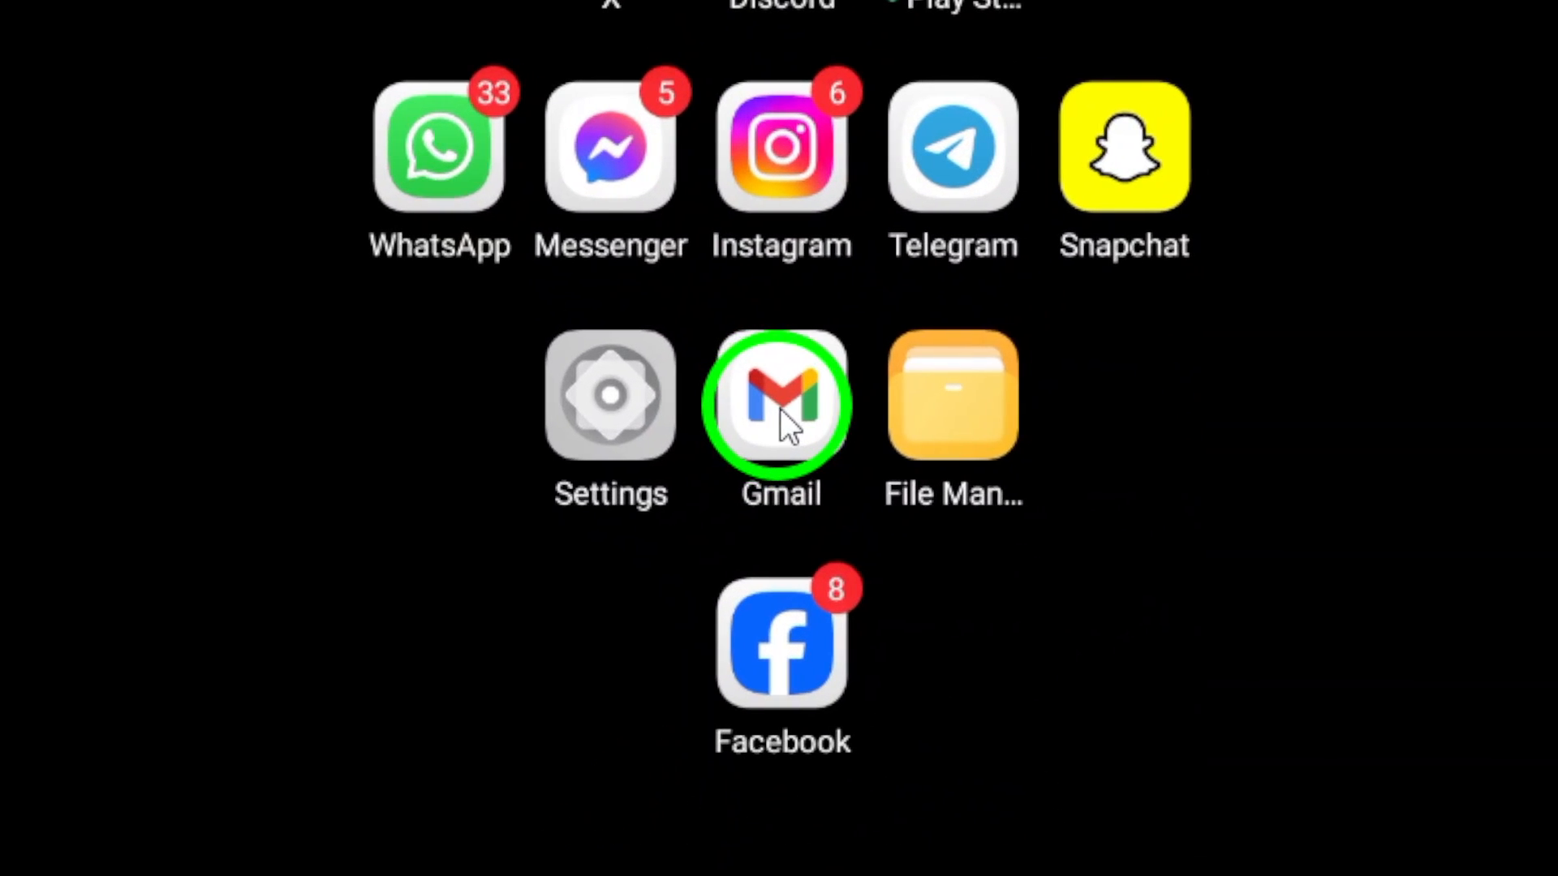
# Step: Launch Gmail and open the signed-in account's Google Account settings from the profile panel
pyautogui.click(781, 403)
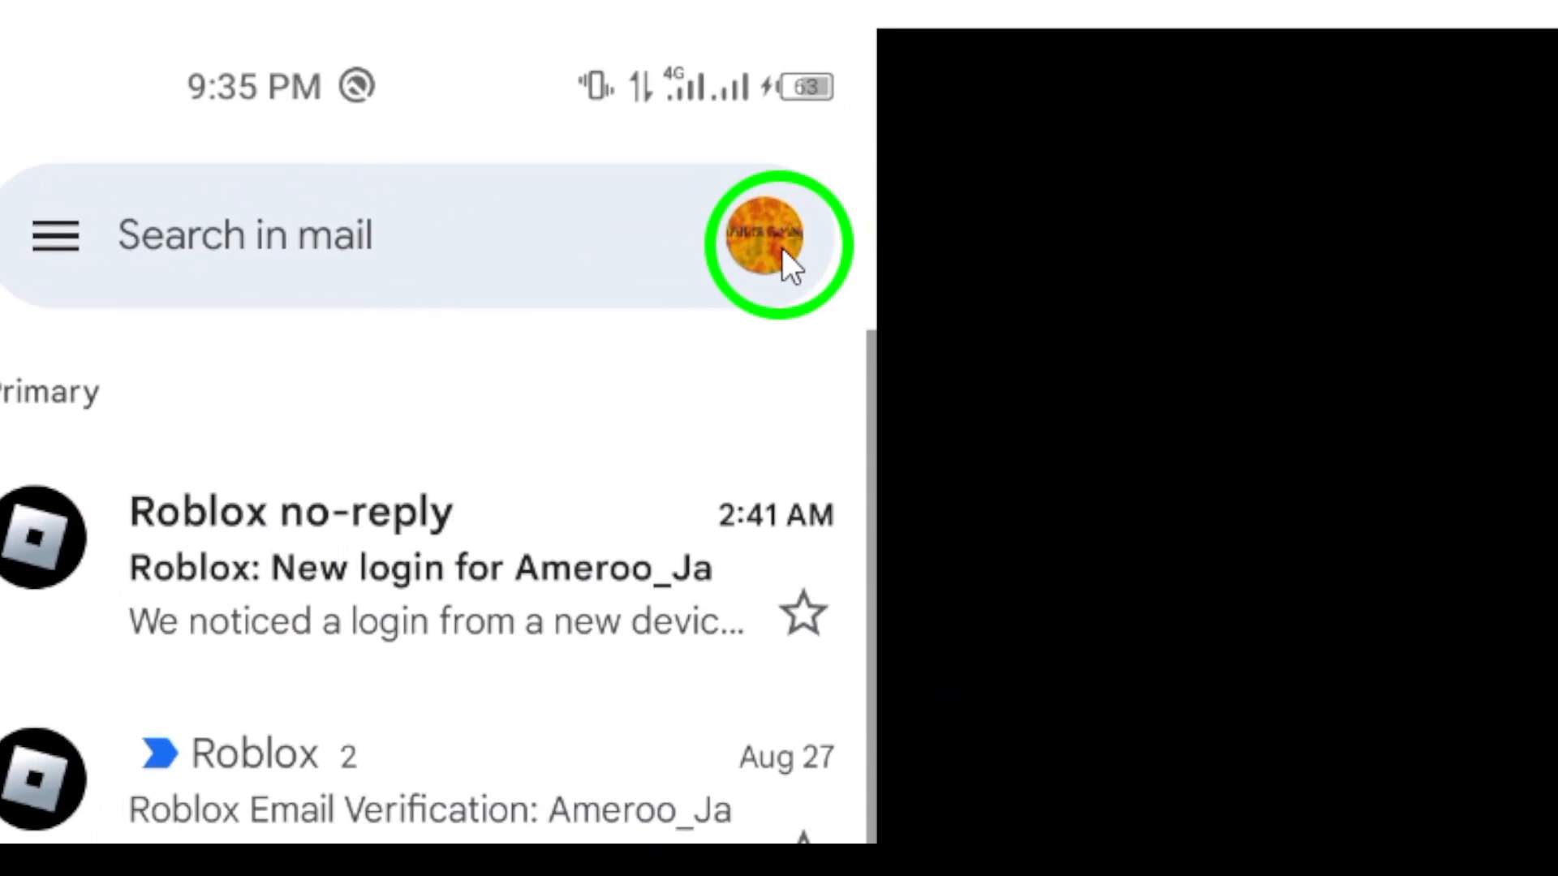
pyautogui.click(780, 243)
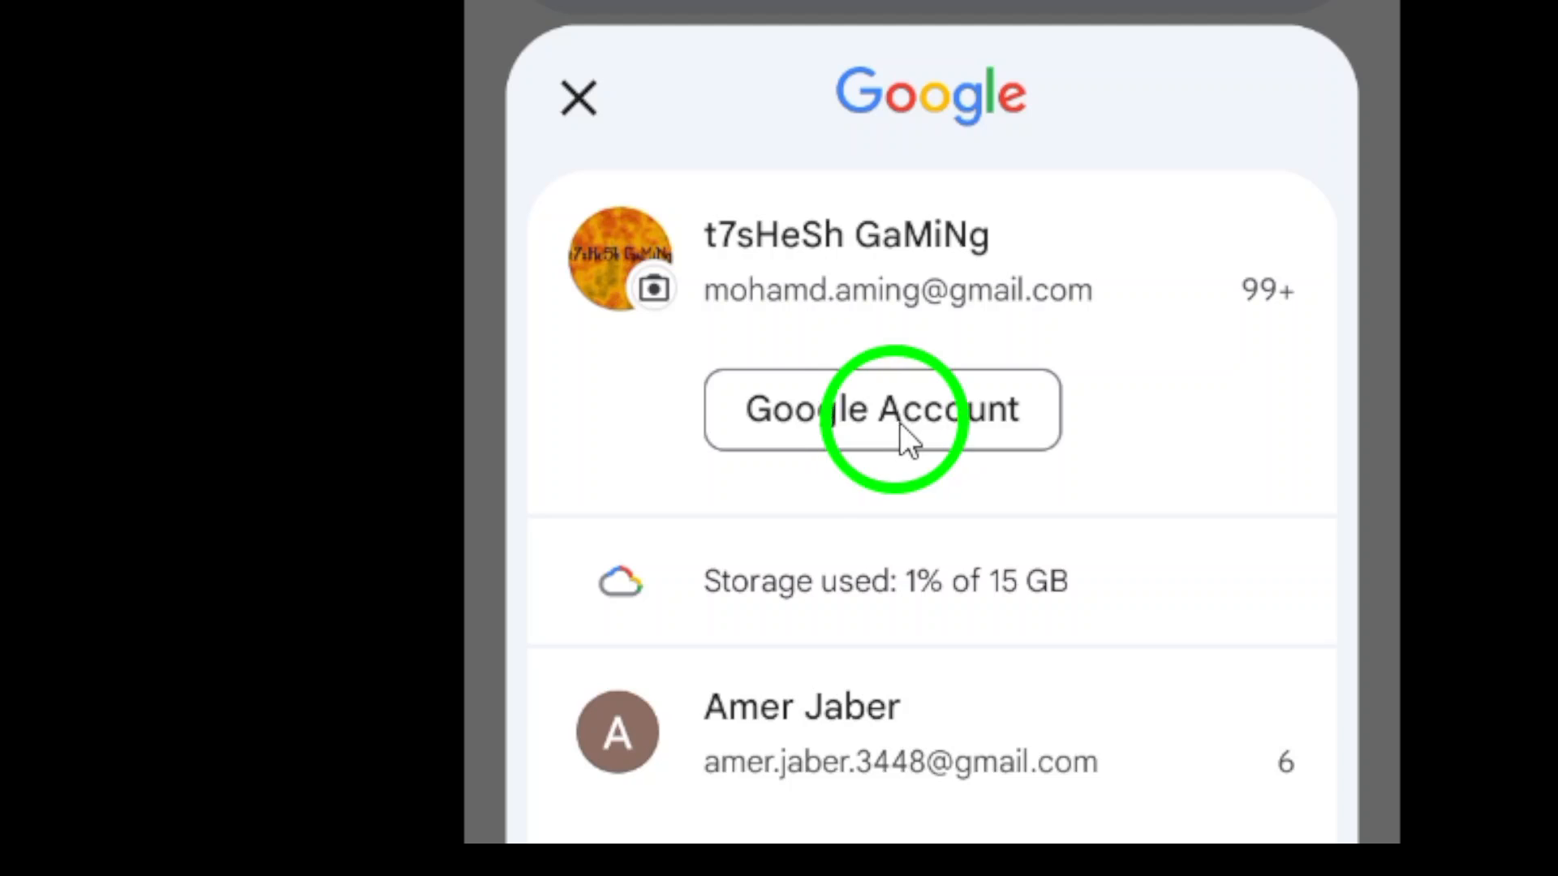
pyautogui.click(880, 409)
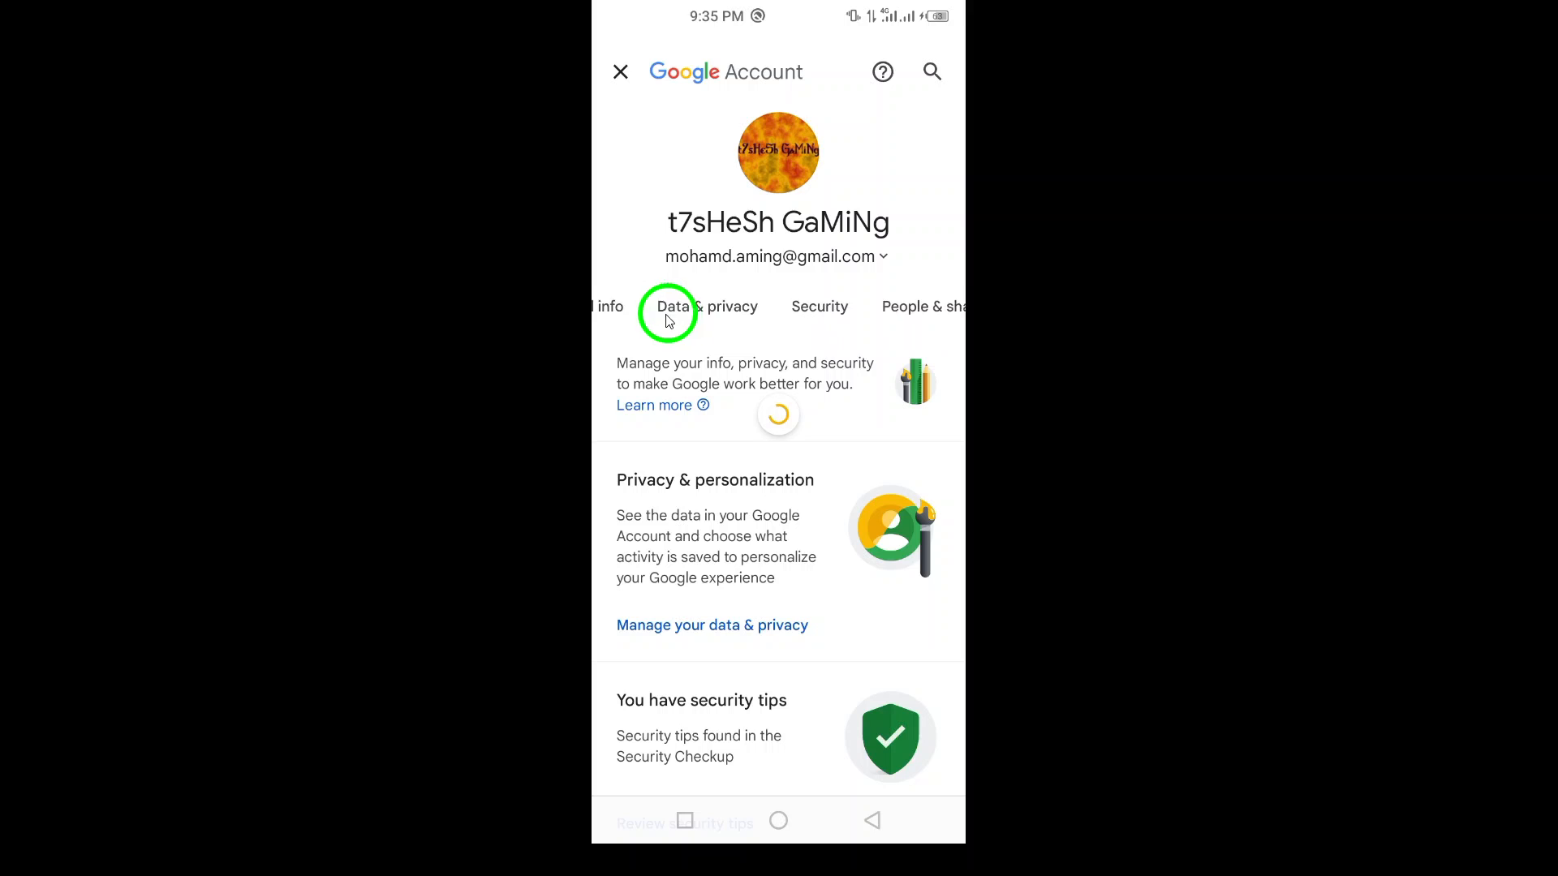
# Step: Move from Data & privacy to the People & sharing section in Google Account
pyautogui.click(923, 306)
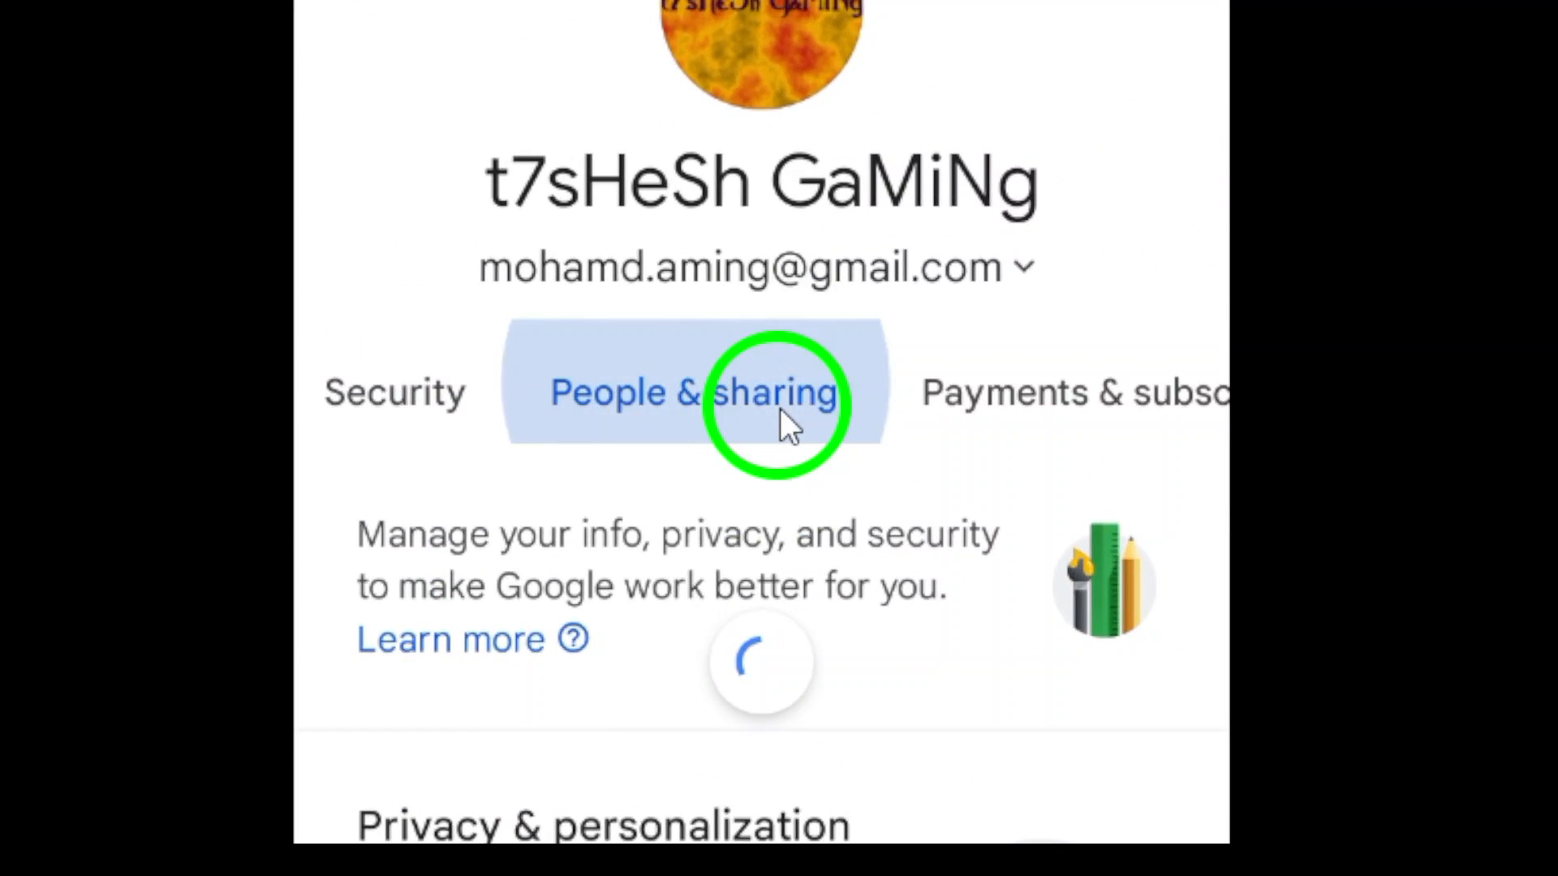
pyautogui.click(690, 391)
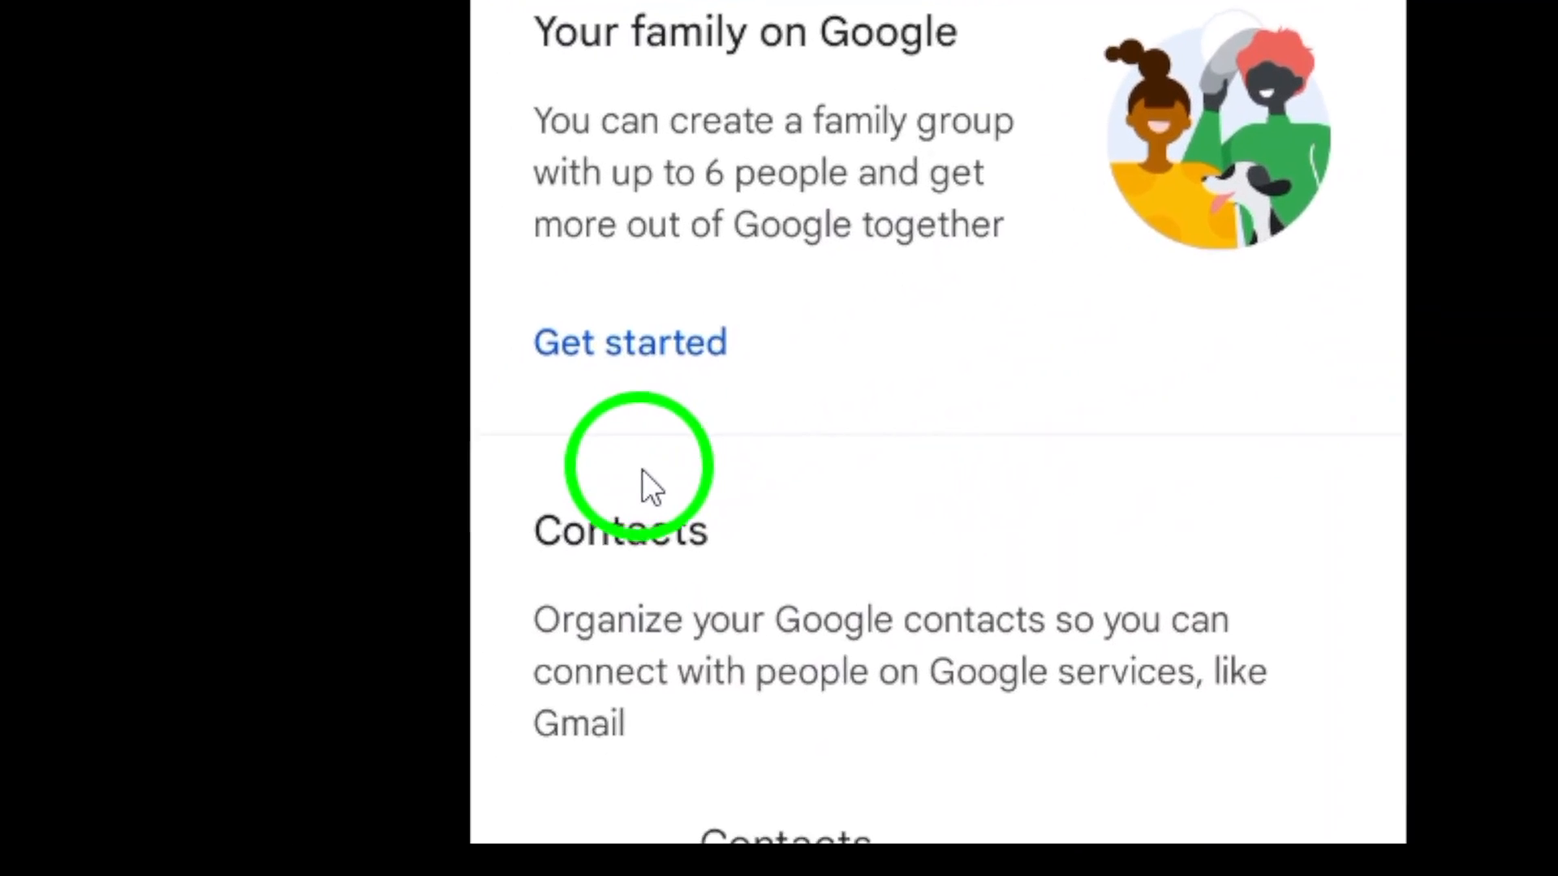
pyautogui.scroll(-3)
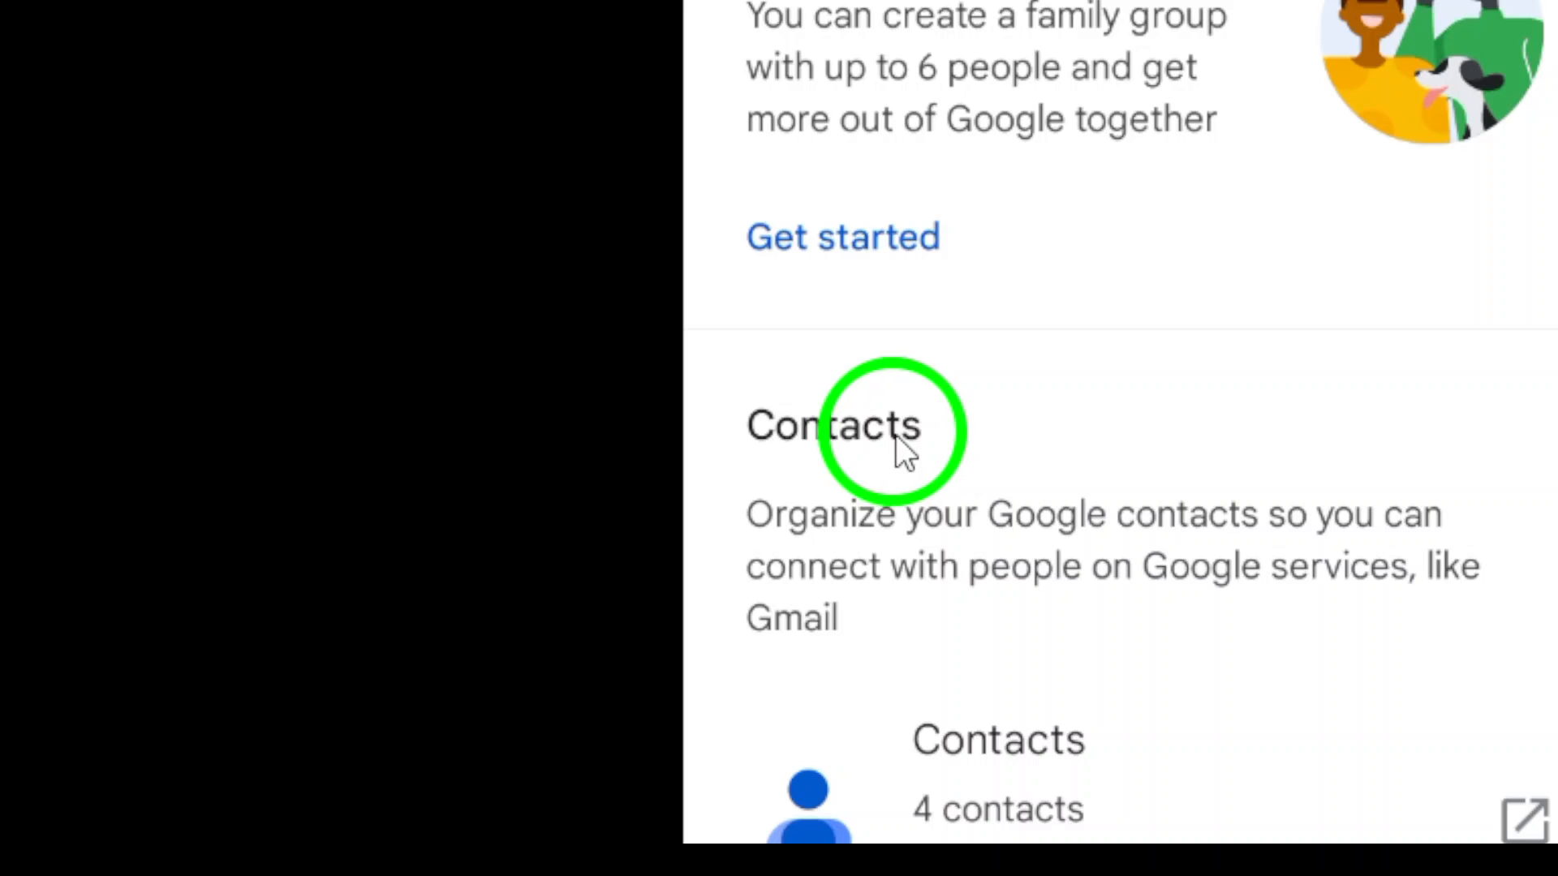
pyautogui.scroll(-3)
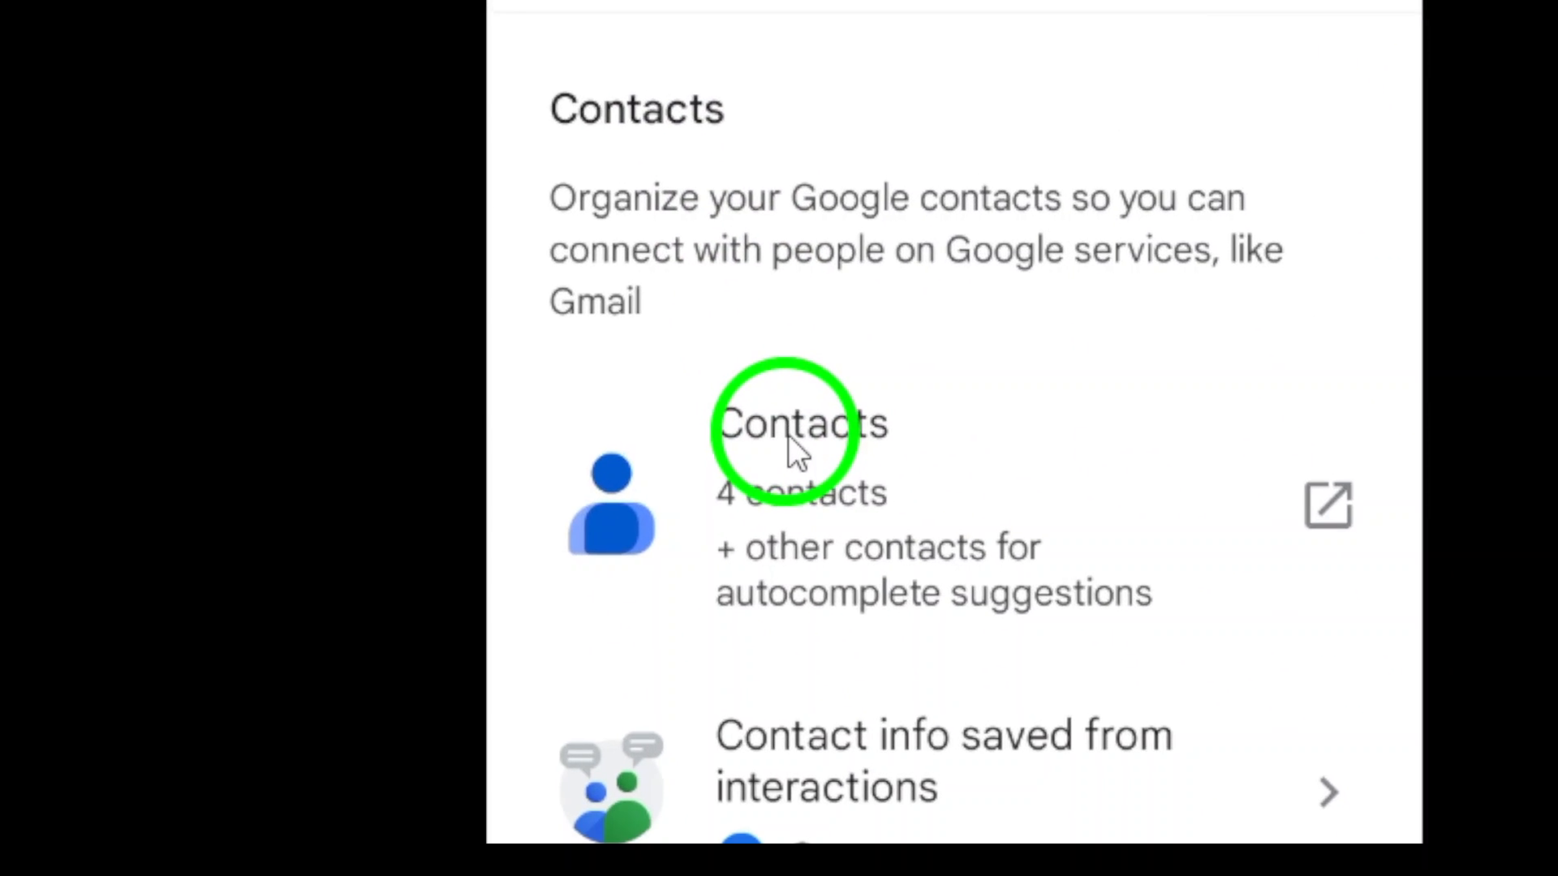
pyautogui.scroll(-3)
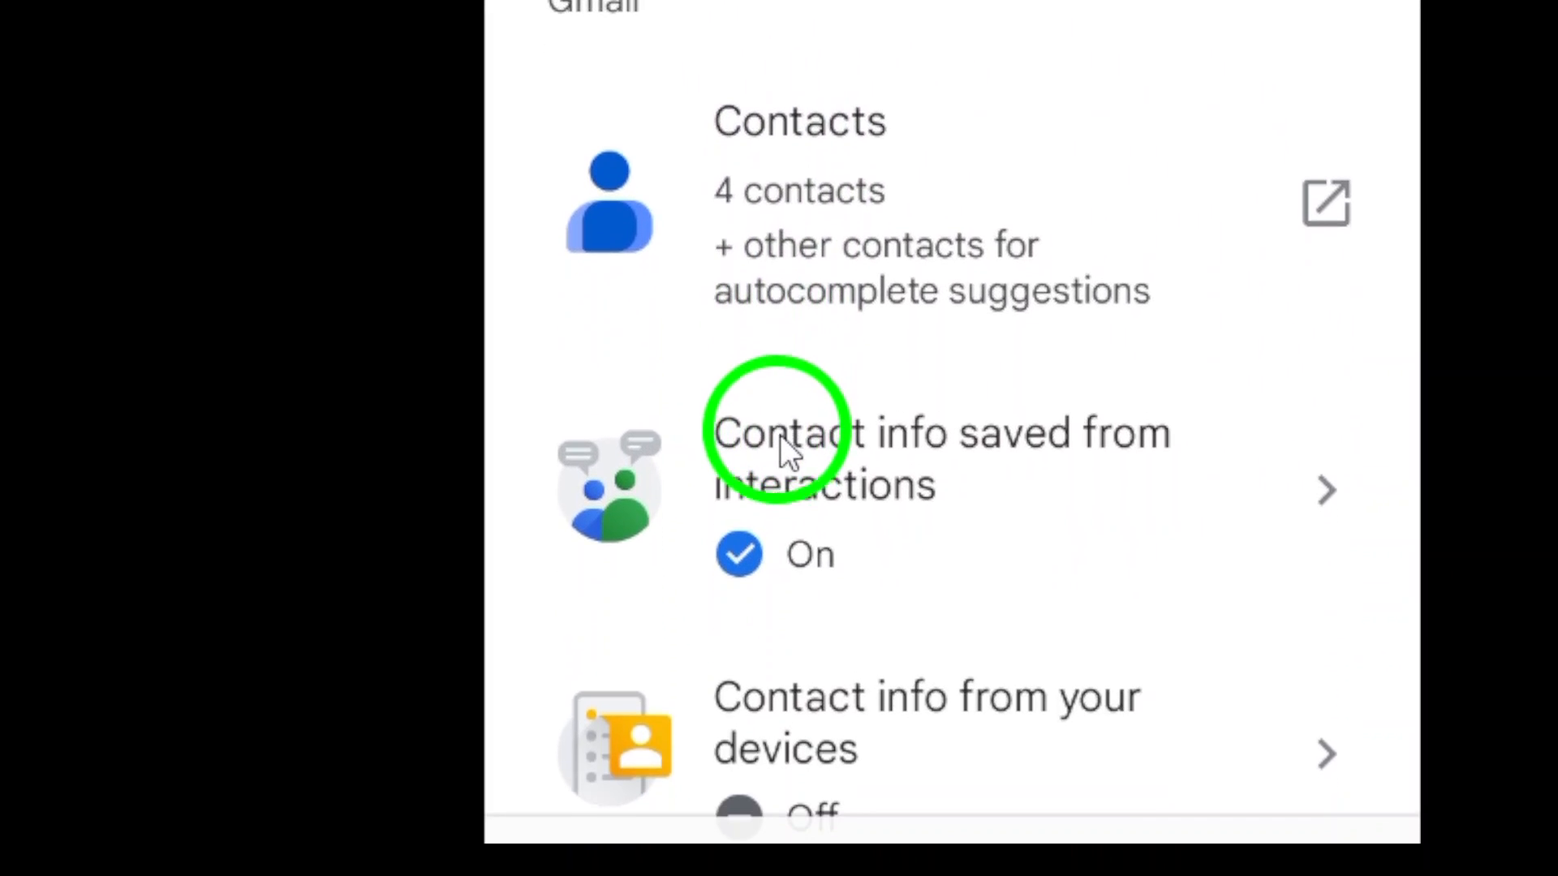
pyautogui.scroll(-3)
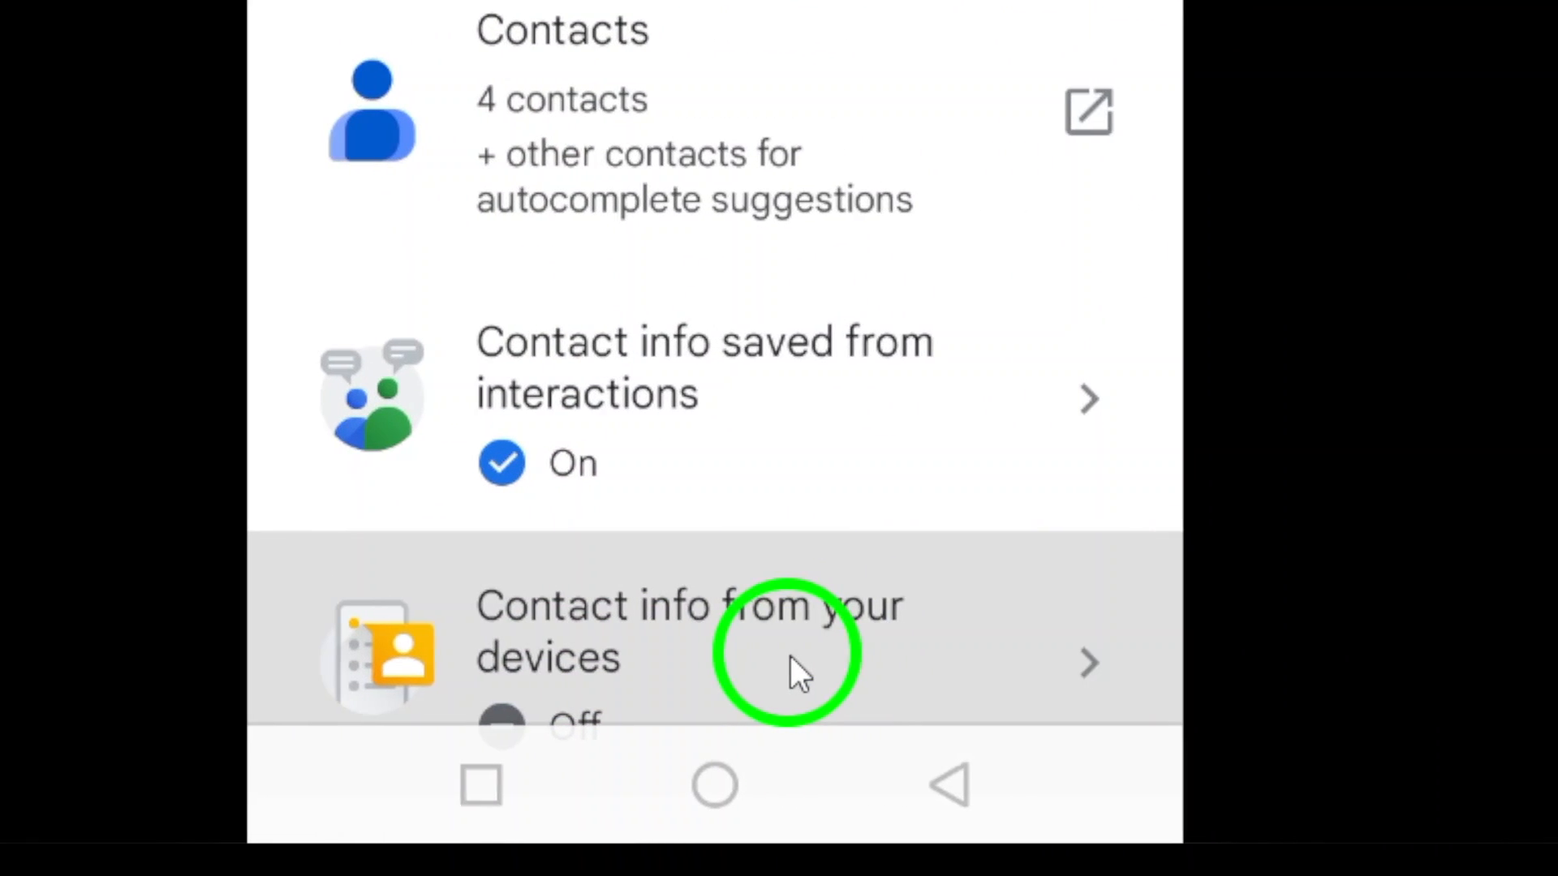
# Step: Turn off 'Save contact info from your signed-in devices' under Contact info from your devices
pyautogui.click(785, 651)
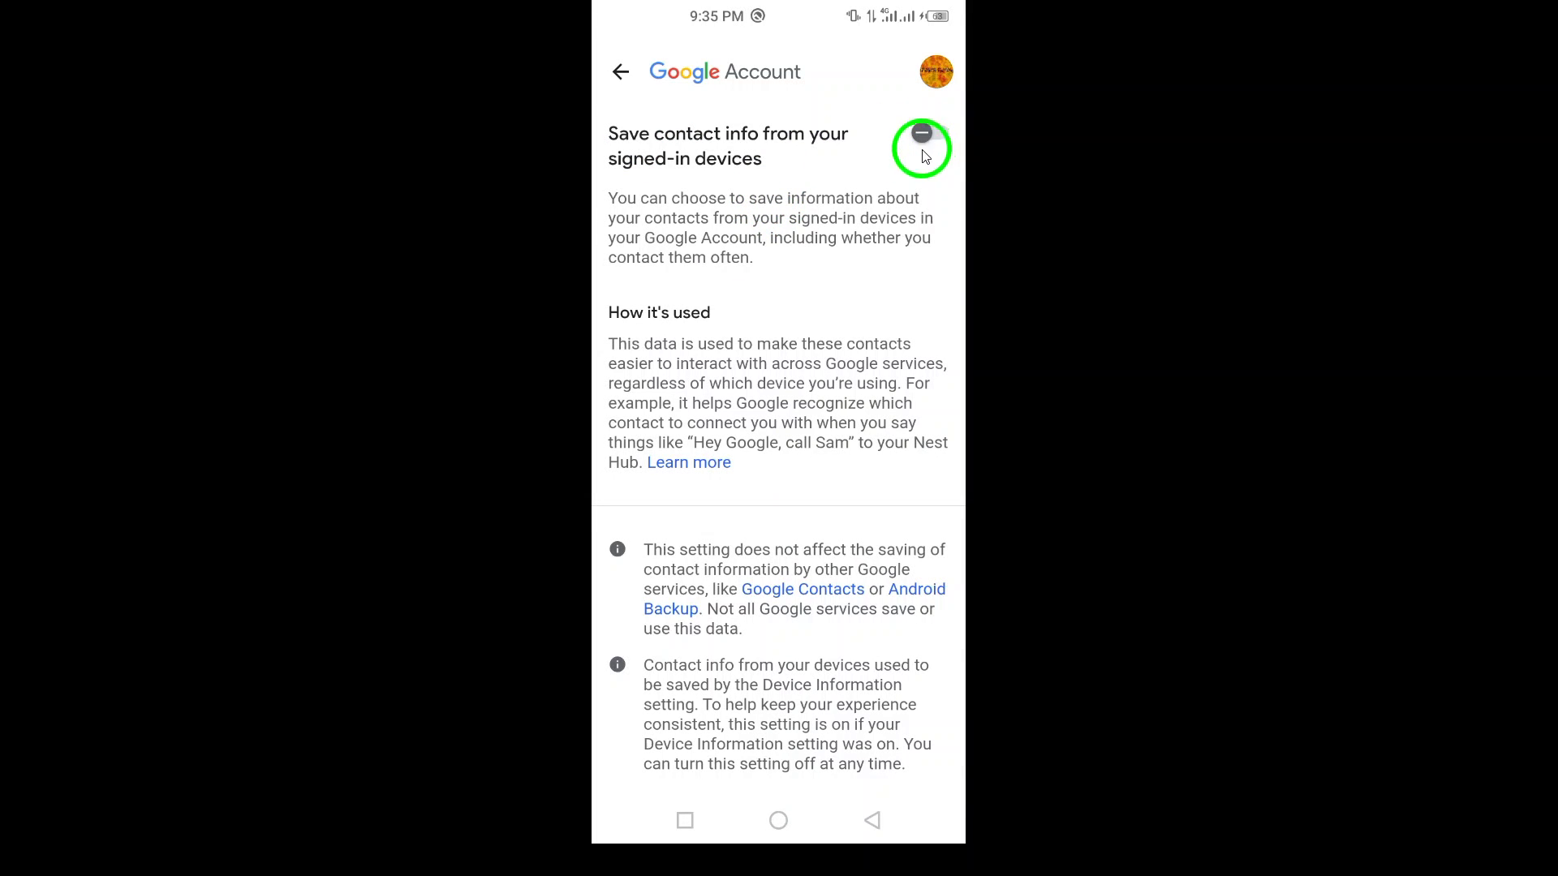
pyautogui.click(920, 133)
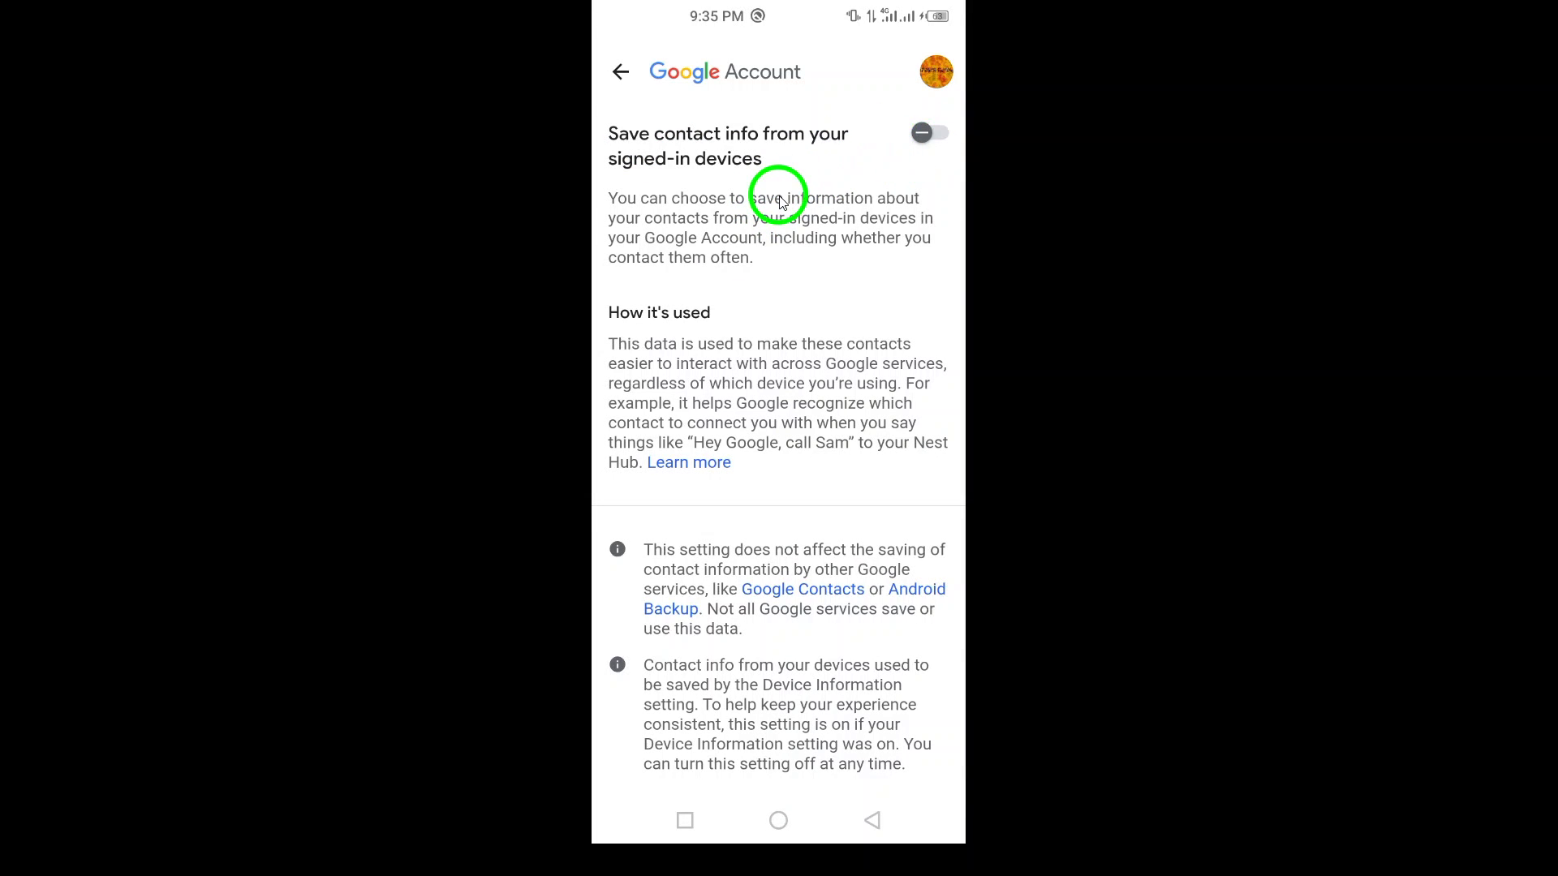